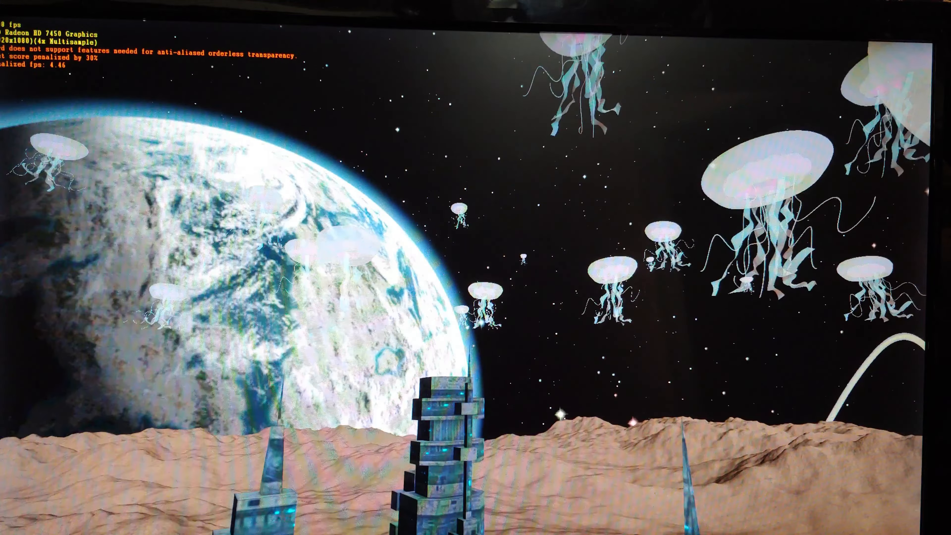
mouse_move(475, 268)
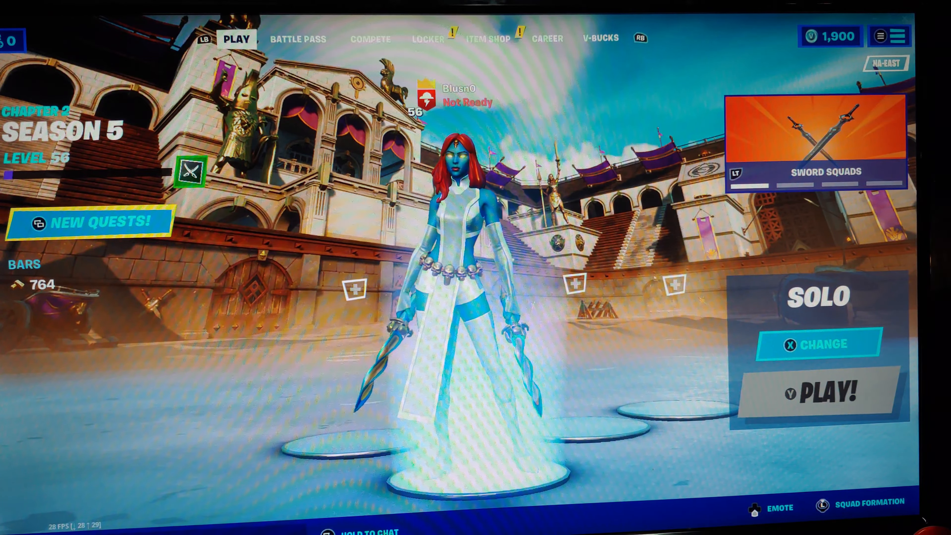
- Start the solo match from the lobby and load onto the spawn island
click(819, 391)
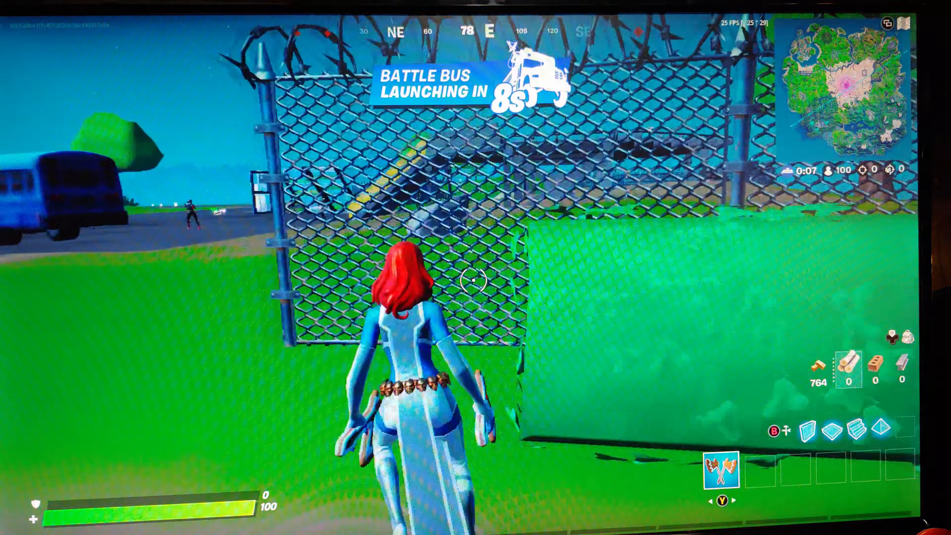
mouse_move(475, 268)
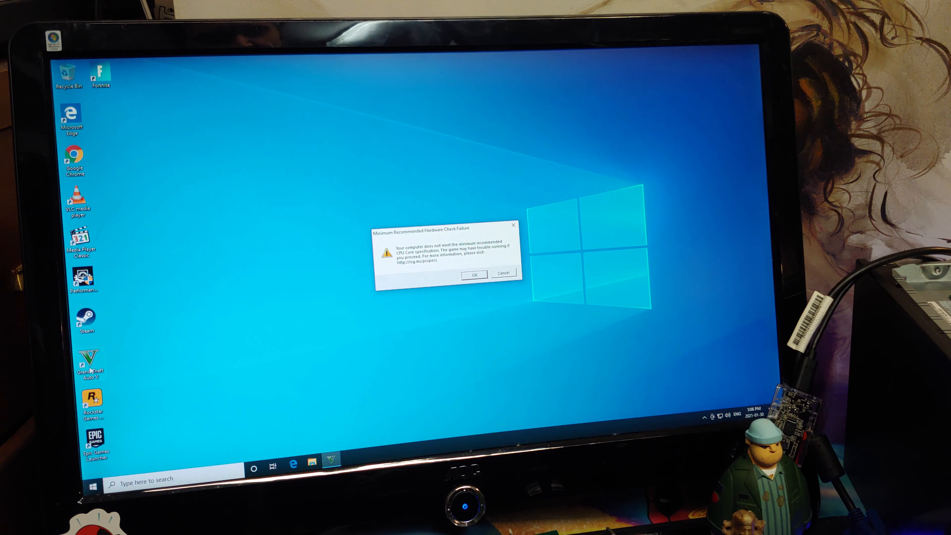
- Dismiss the Minimum Recommended Hardware Check Failure warning with OK
click(474, 273)
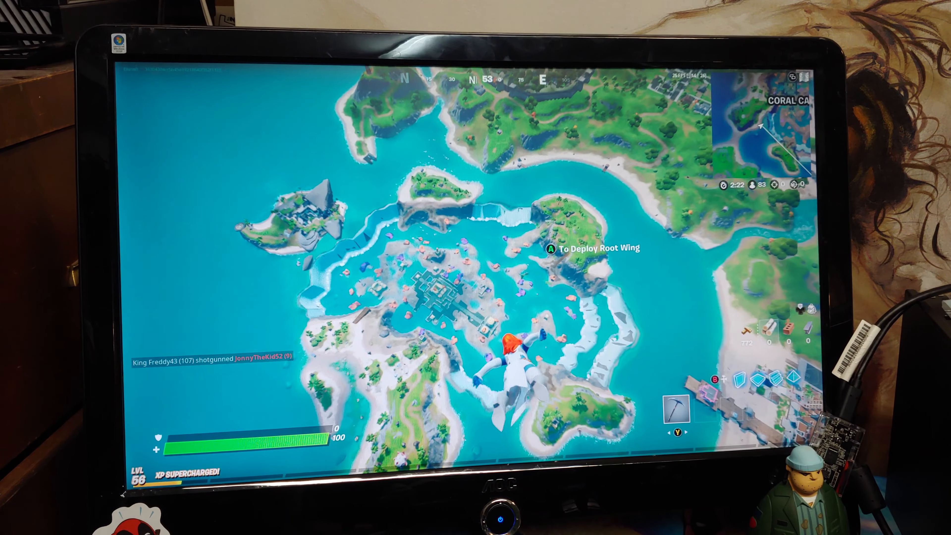